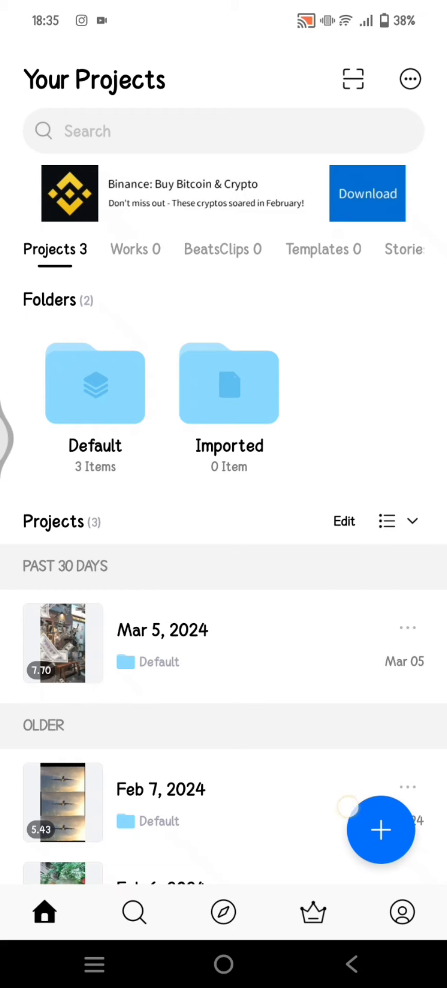
- Create a new project using the man's portrait video as footage
left_click(381, 830)
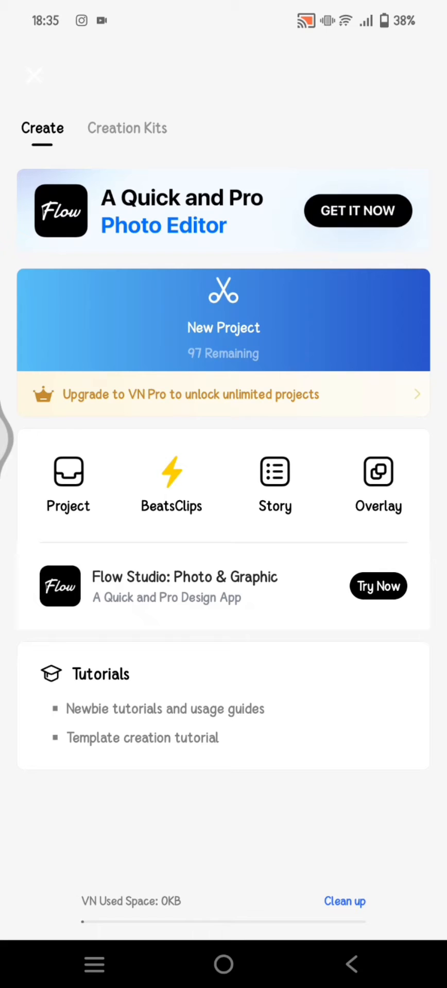
left_click(222, 320)
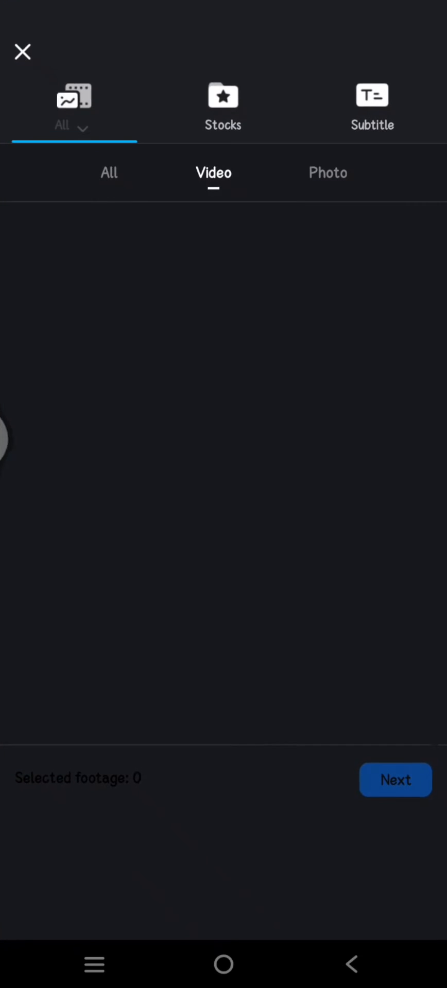
left_click(394, 779)
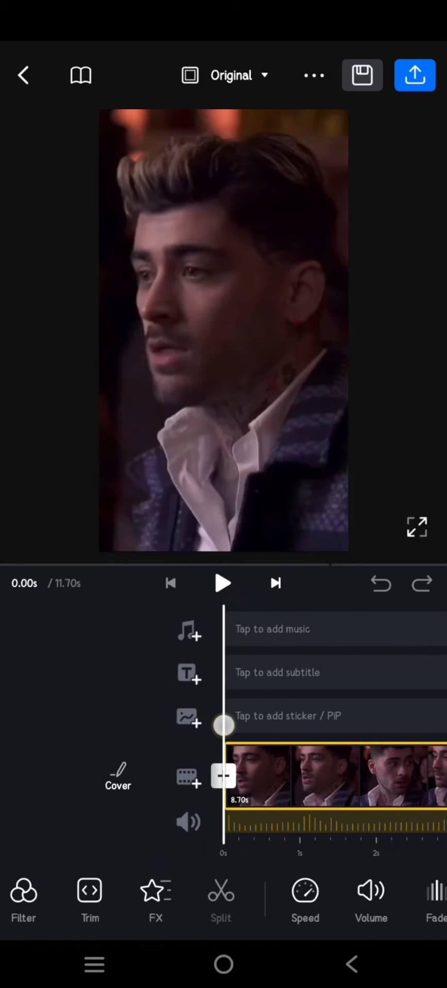
- Add a 3-second black PiP clip above the man's video
left_click(187, 777)
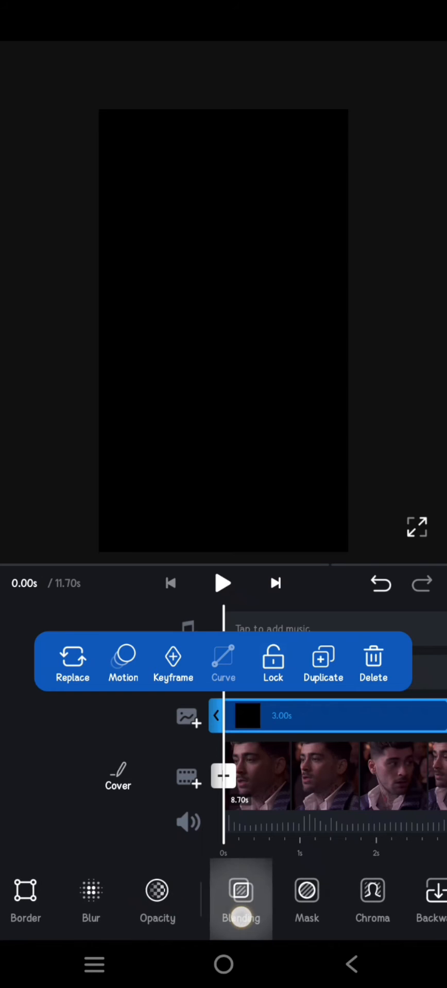
- Set the black clip's blending to Overlay at 15% opacity and confirm
left_click(240, 898)
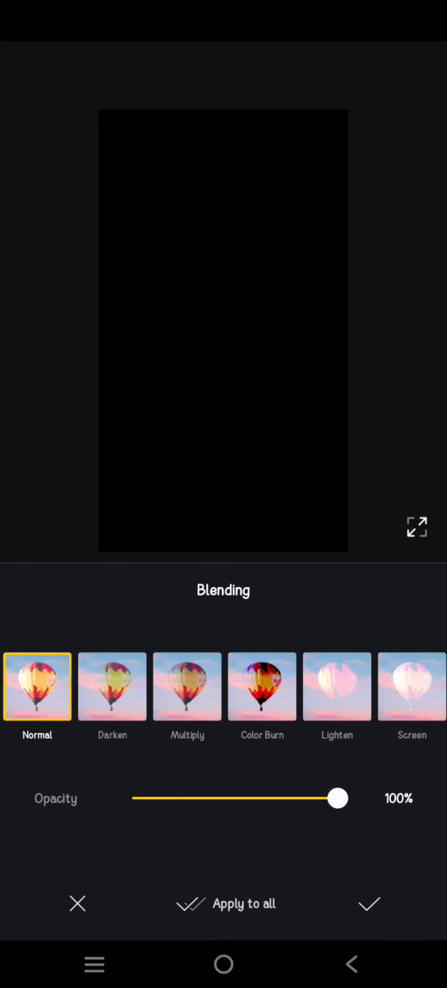
left_click(262, 687)
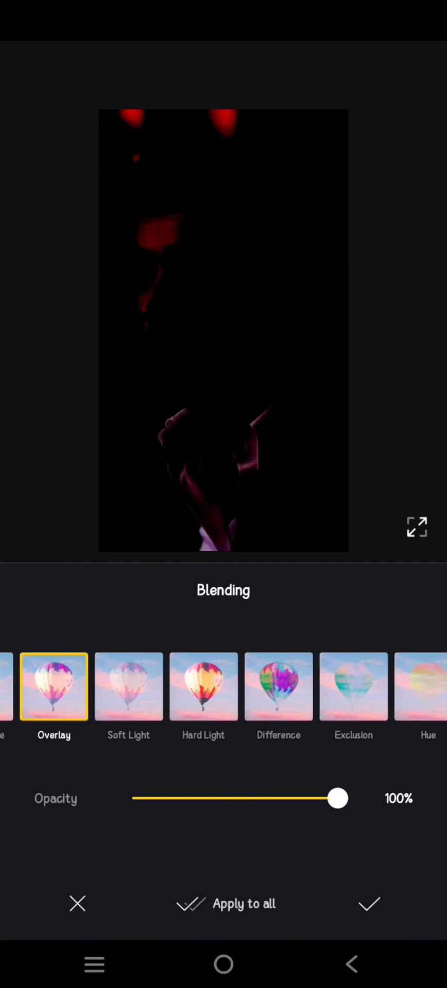
left_click_drag(338, 798, 211, 798)
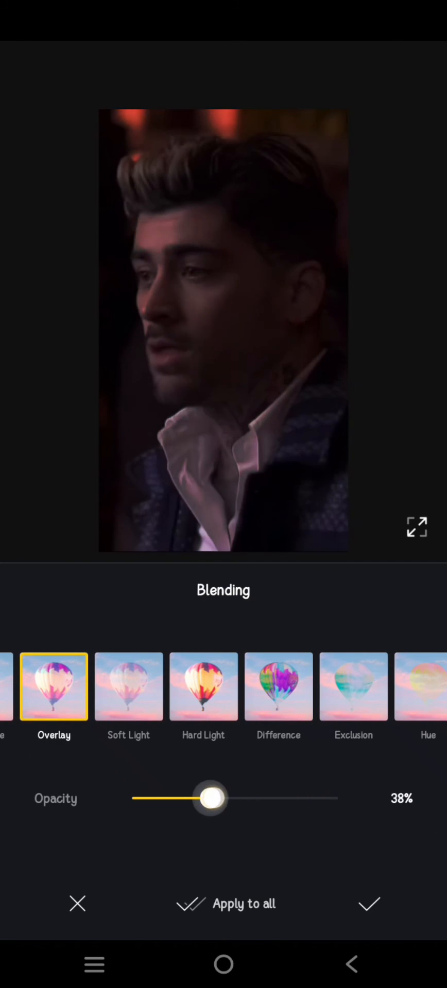
left_click_drag(211, 798, 174, 798)
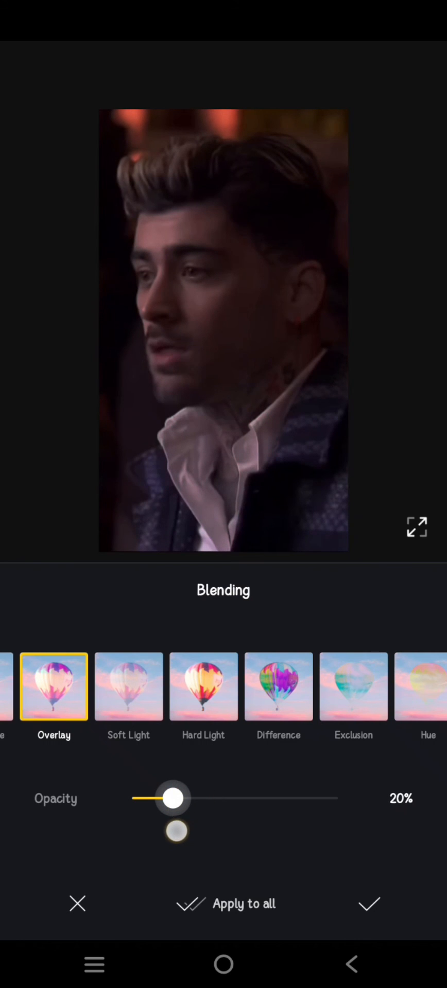
left_click_drag(174, 798, 162, 798)
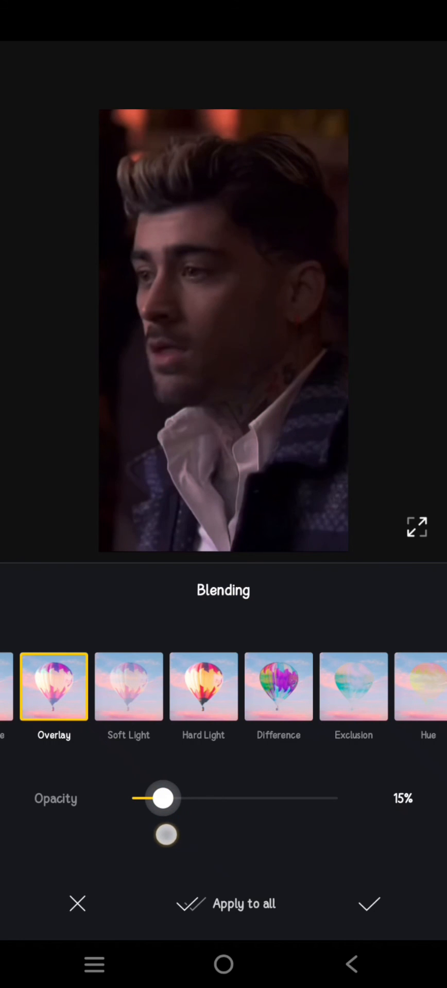
left_click(368, 903)
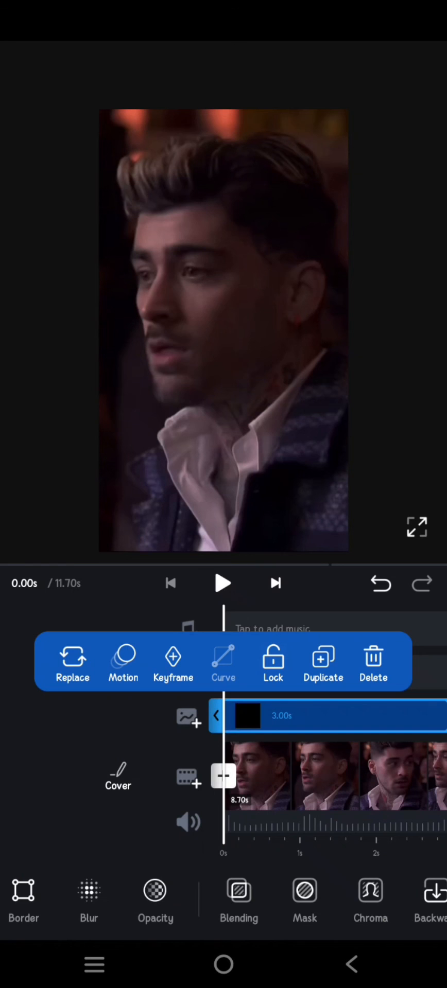
left_click(222, 583)
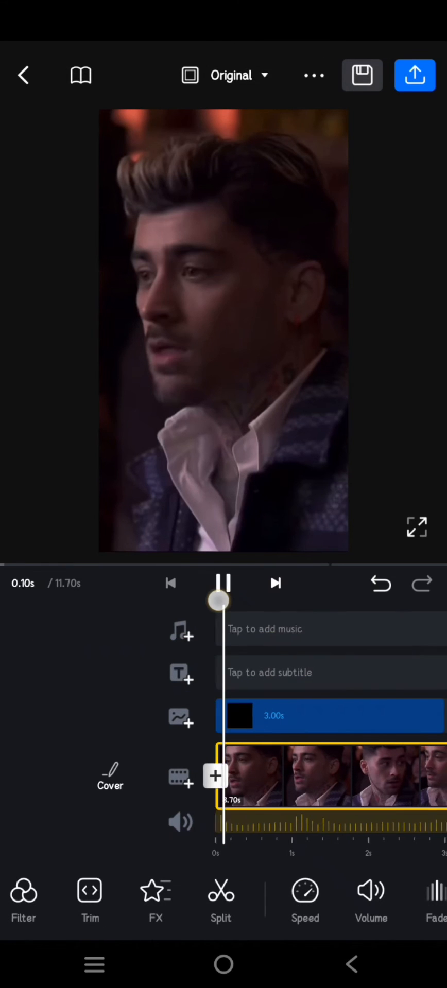
left_click(222, 583)
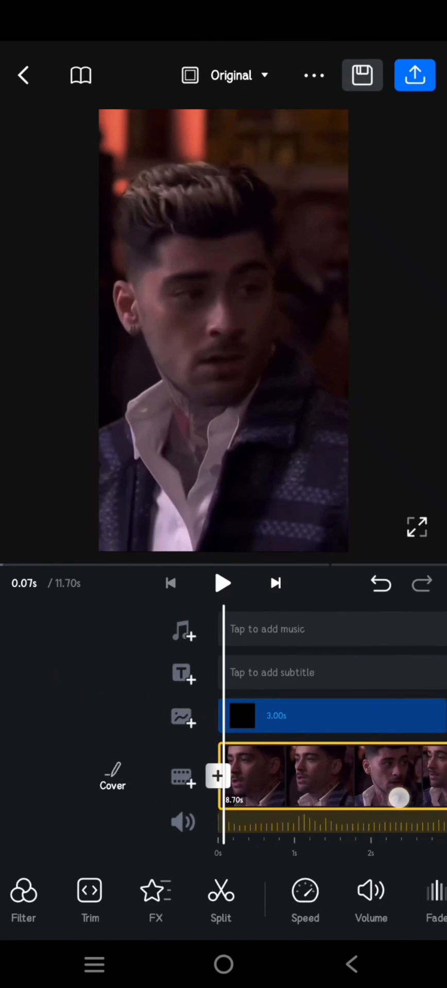
left_click(222, 582)
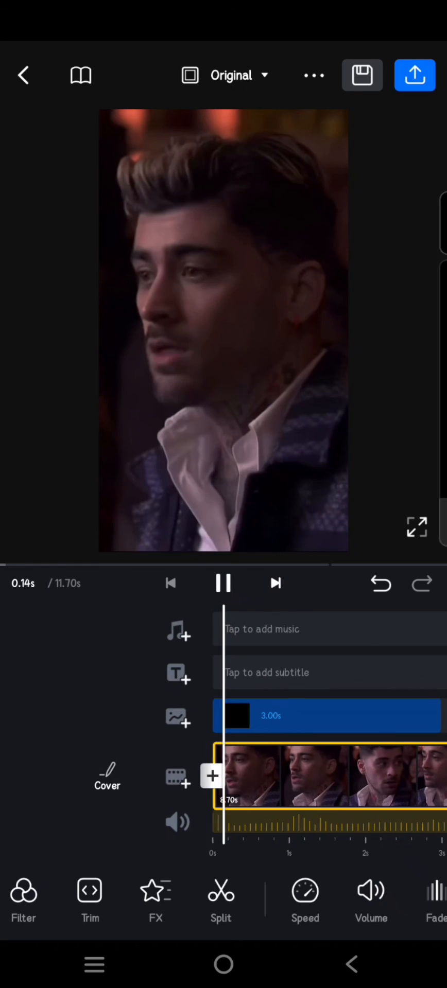
left_click(223, 582)
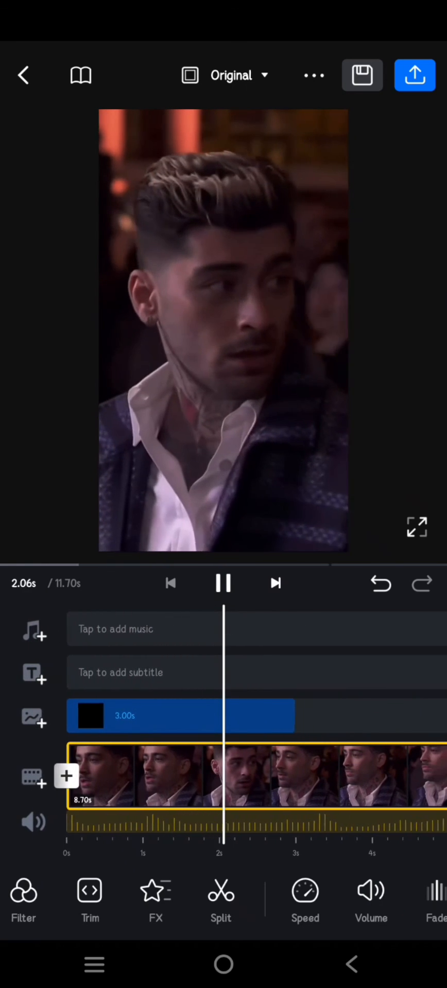